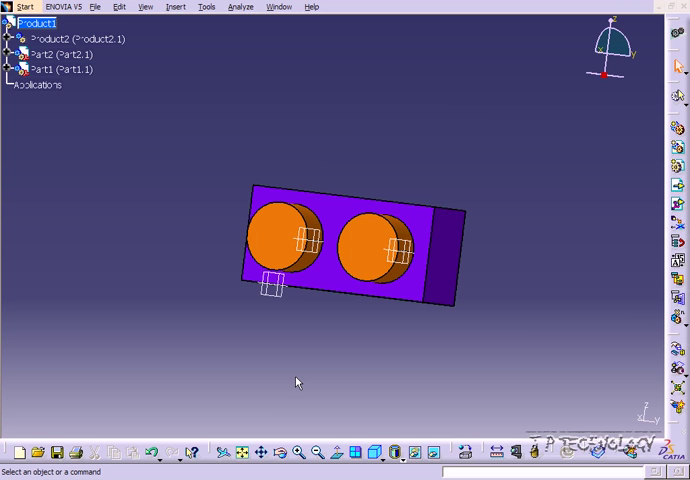
mouse_move(258, 352)
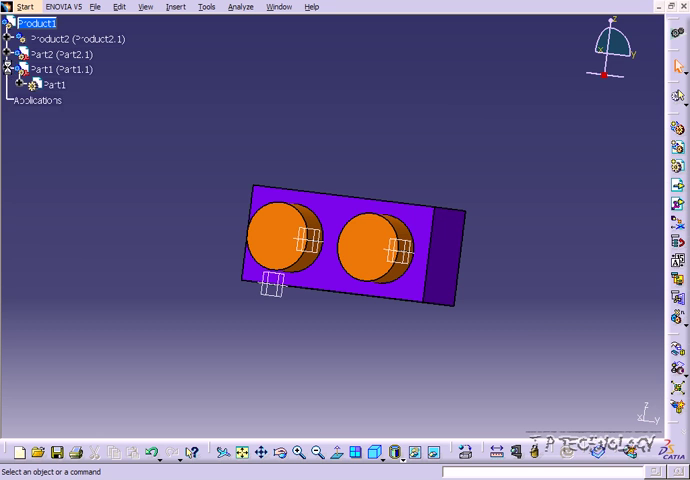
Step: Expand Part2 and Part1 down to PartBody, revealing Pad.1 and Part2's Pocket.1
click(12, 54)
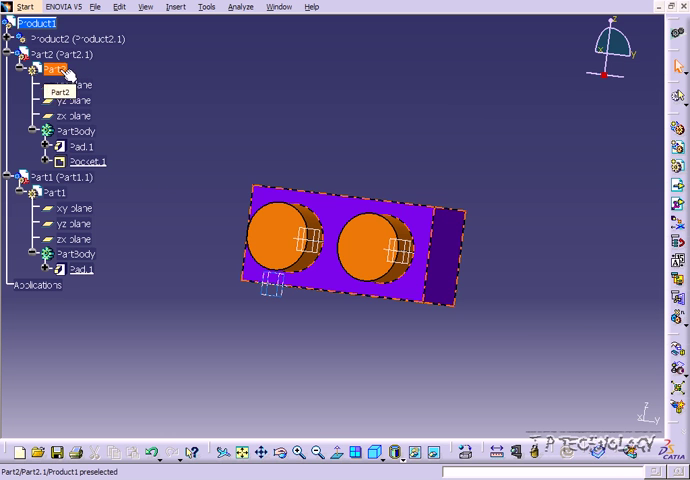
click(90, 161)
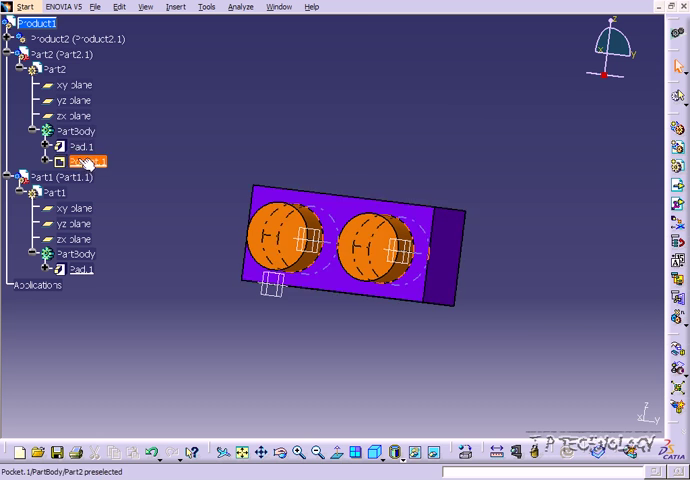